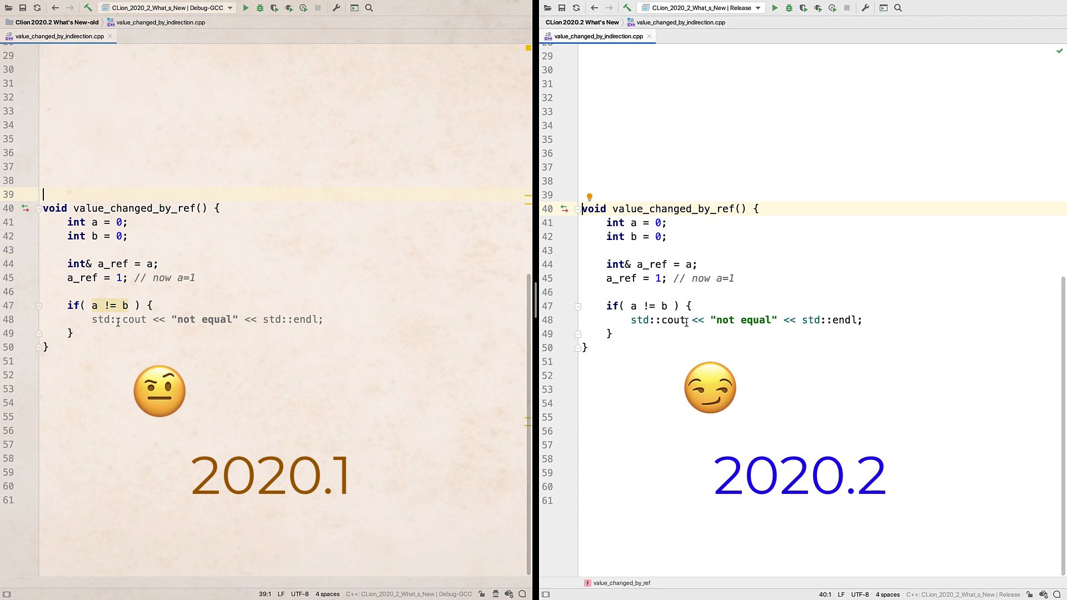
pyautogui.moveTo(116, 305)
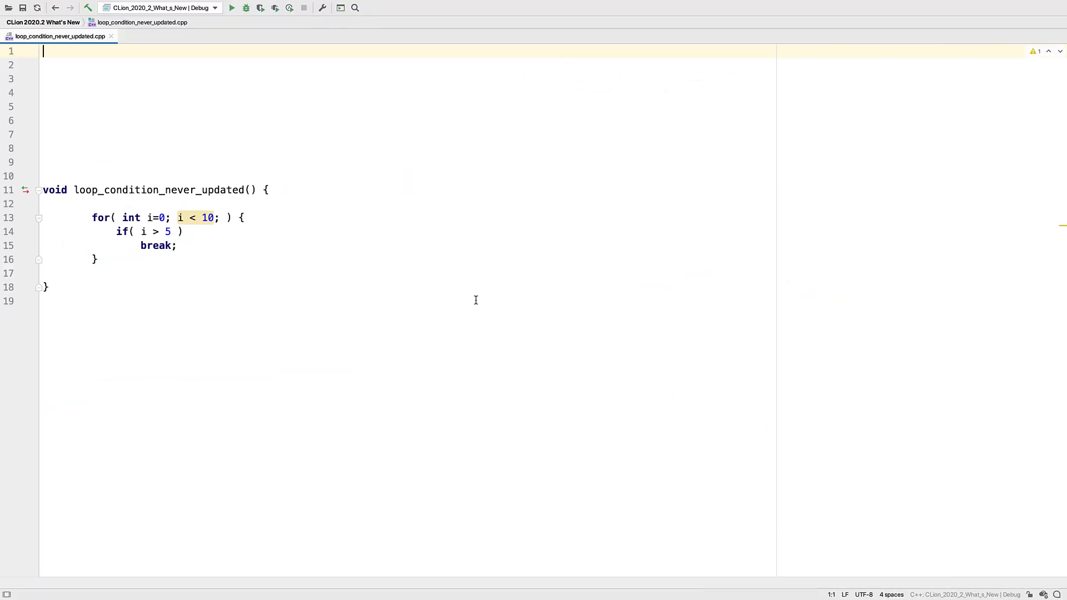
pyautogui.moveTo(191, 218)
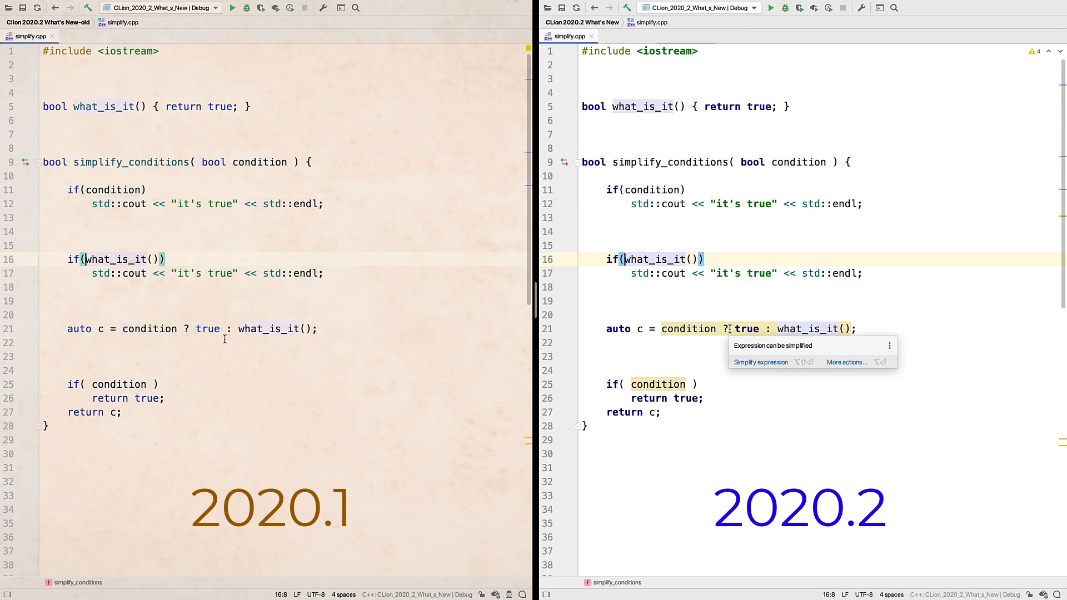
pyautogui.moveTo(753, 366)
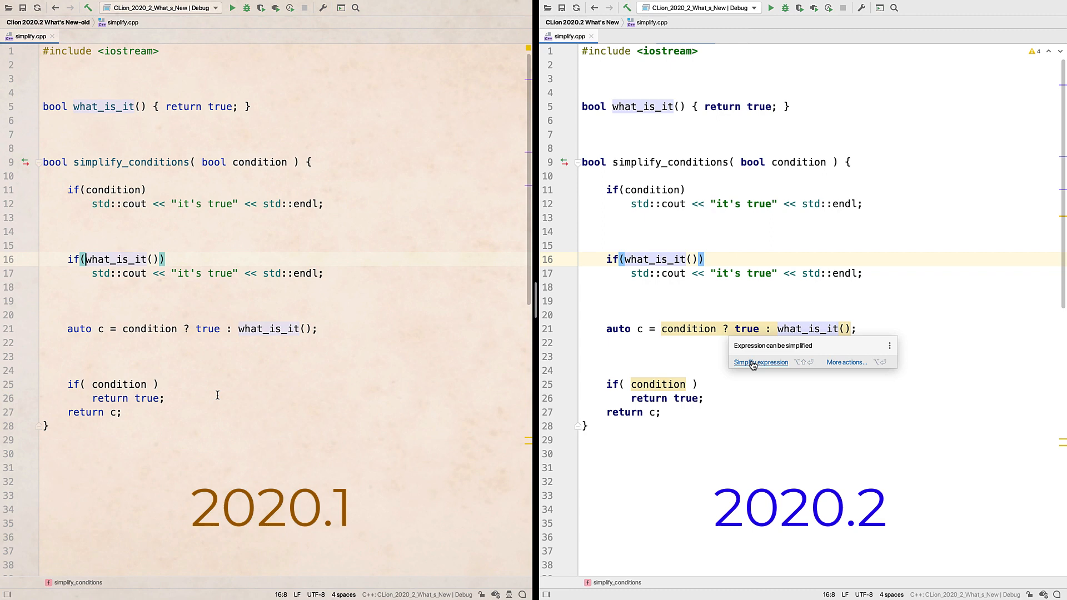
# Simplify the line-21 ternary to condition || what_is_it() and the if returning condition.
pyautogui.click(760, 362)
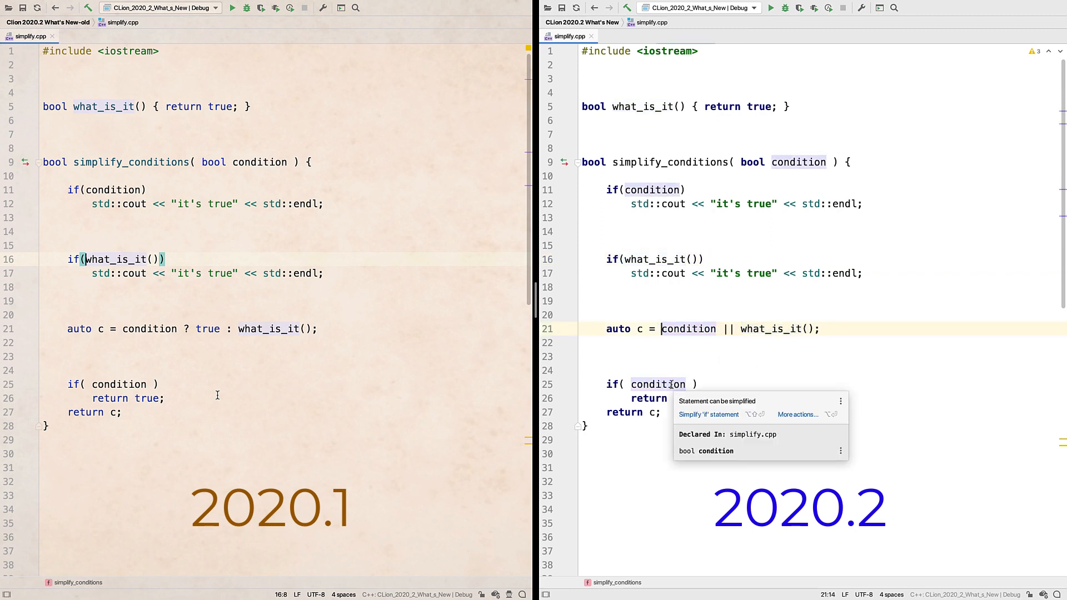
pyautogui.click(708, 414)
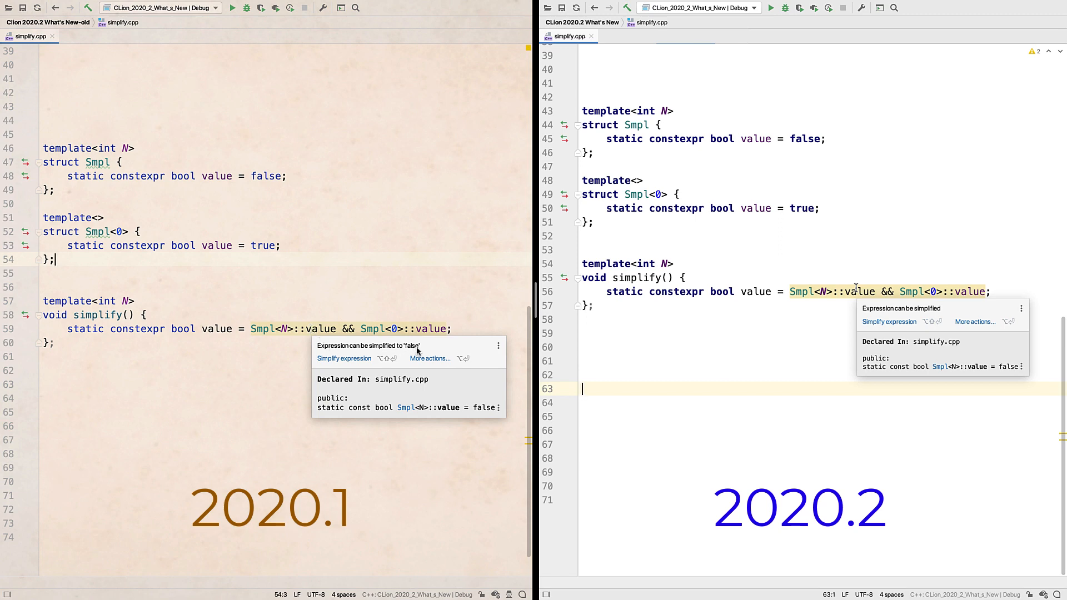
pyautogui.click(344, 358)
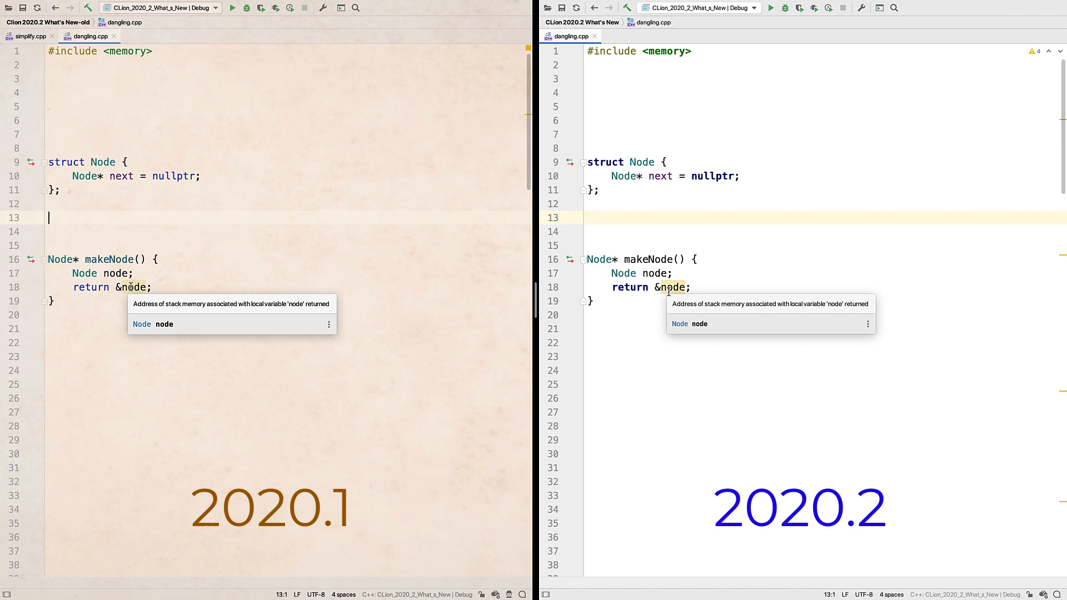
# Scroll through makeNode, makeNode2 and the List destructor in dangling.cpp.
pyautogui.scroll(-3)
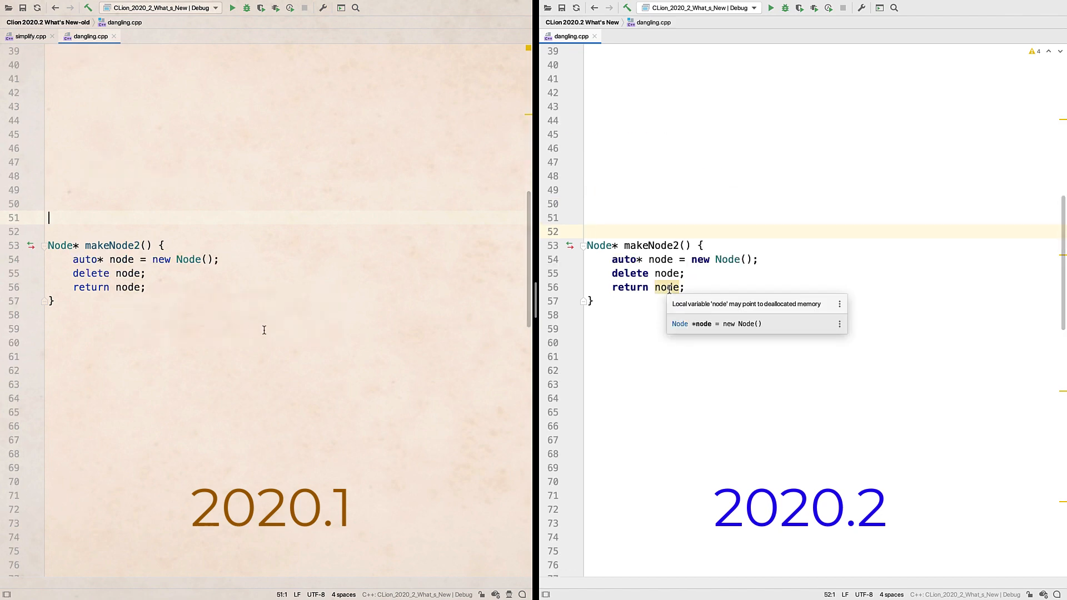
pyautogui.scroll(-3)
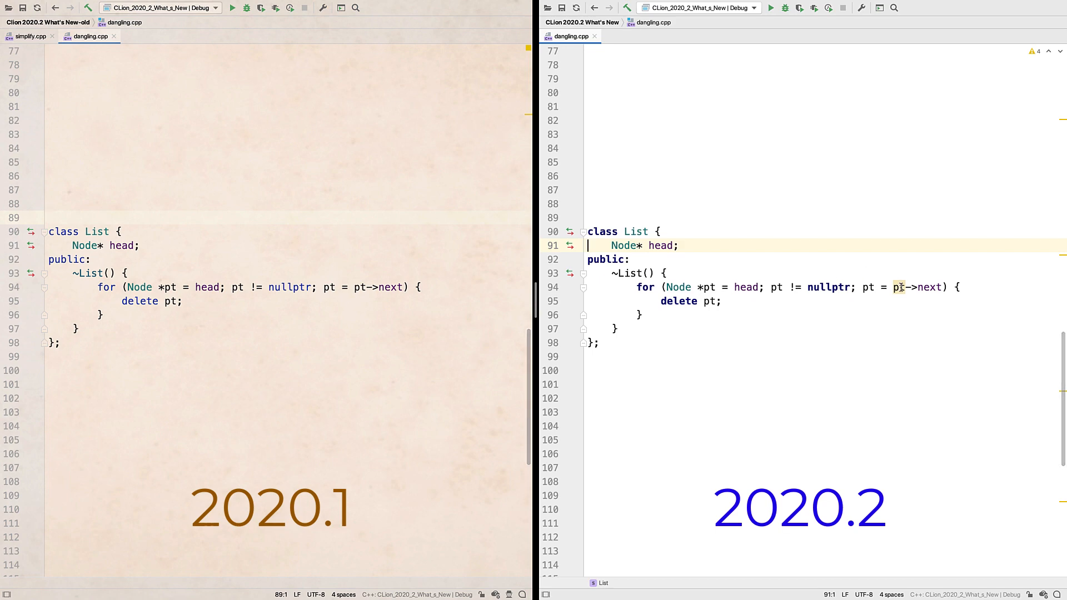
pyautogui.moveTo(899, 287)
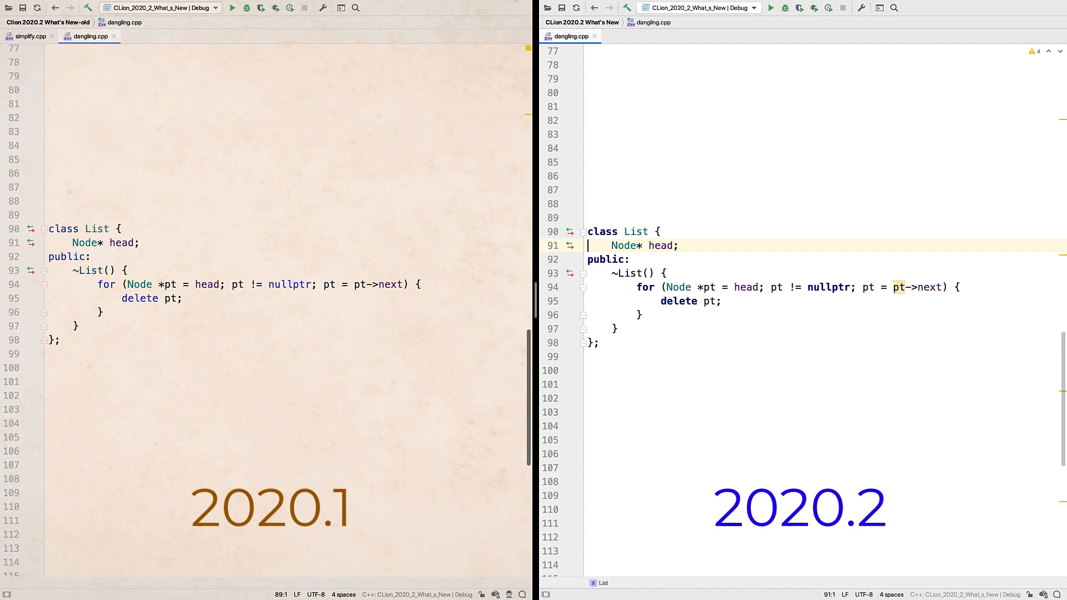
pyautogui.scroll(-3)
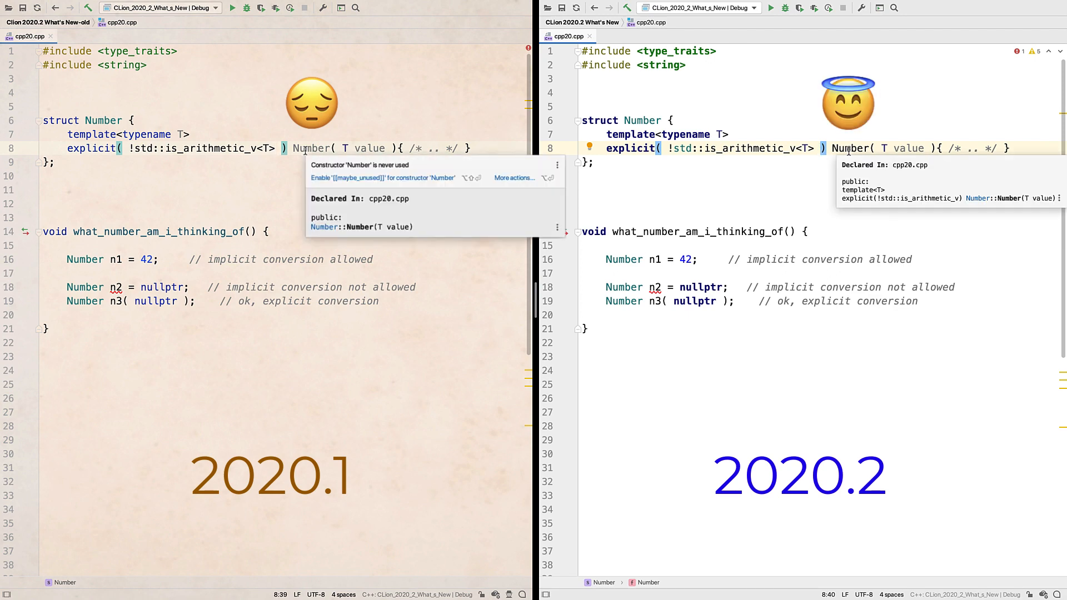
# Scroll to the Number struct's conditionally explicit constructor template.
pyautogui.scroll(-3)
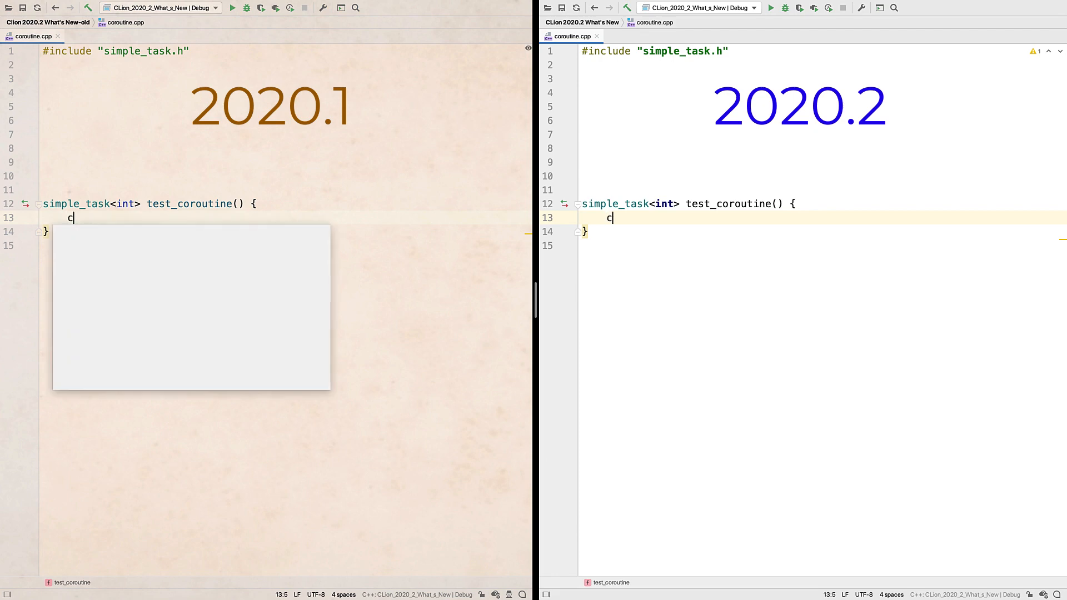
# Complete co_return { default_value }; then start a const declaration on line 9.
pyautogui.write('o_return { default_value };')
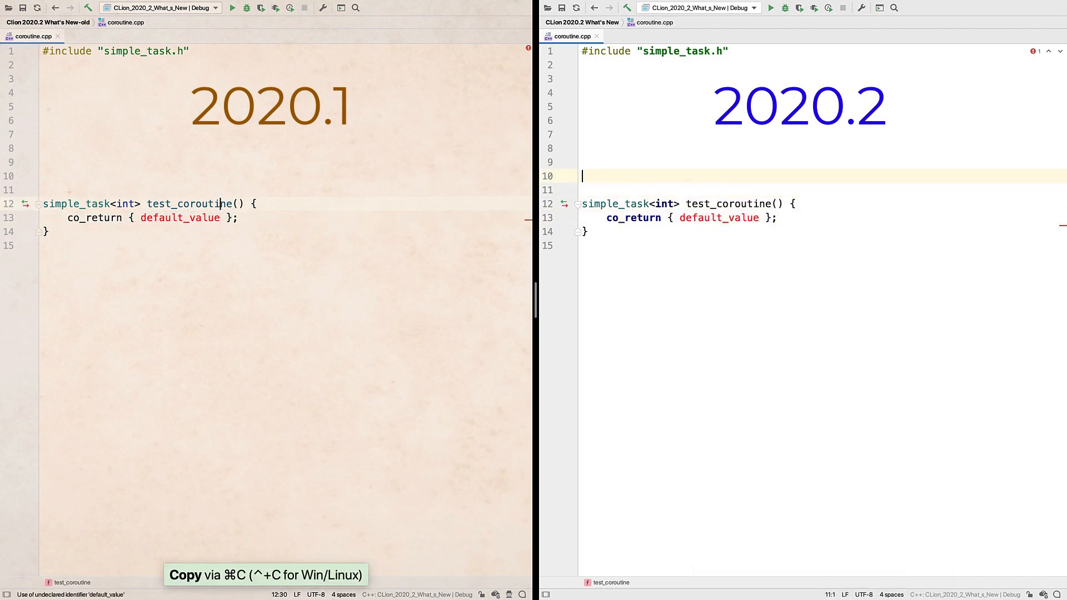
pyautogui.write('const')
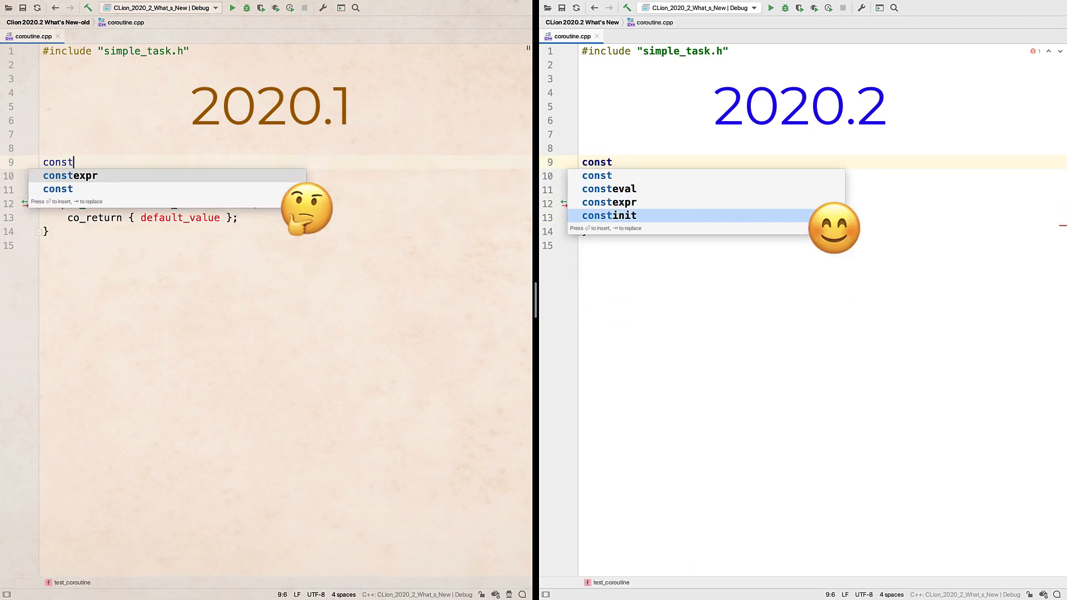